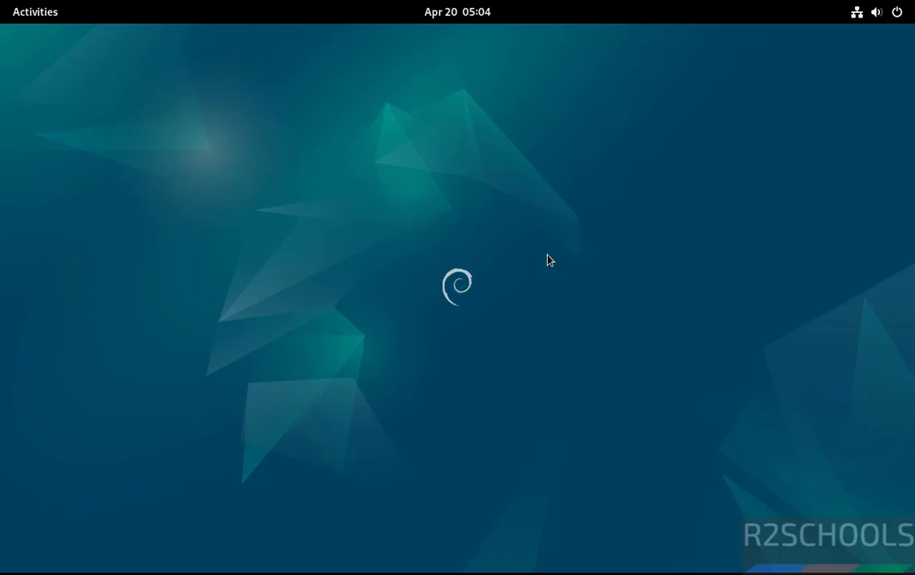
{"action": "mouse_move", "coordinate": [424, 241]}
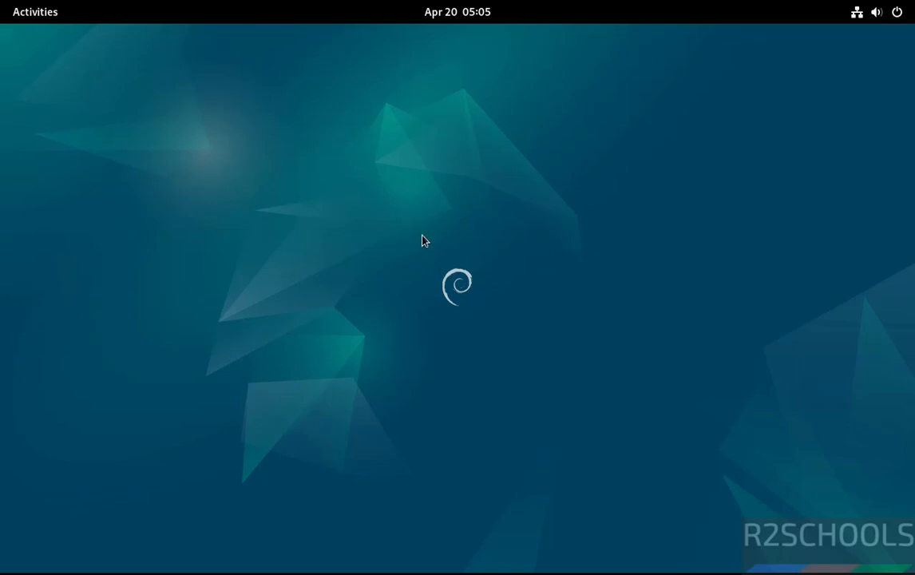
Launch Firefox from Activities and load docs.docker.com
{"action": "left_click", "coordinate": [35, 11]}
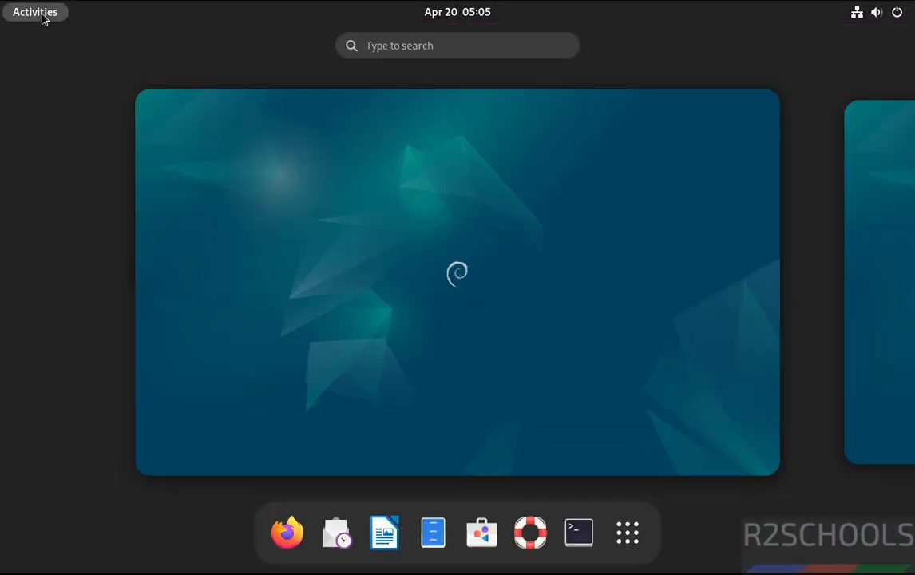
{"action": "left_click", "coordinate": [286, 532]}
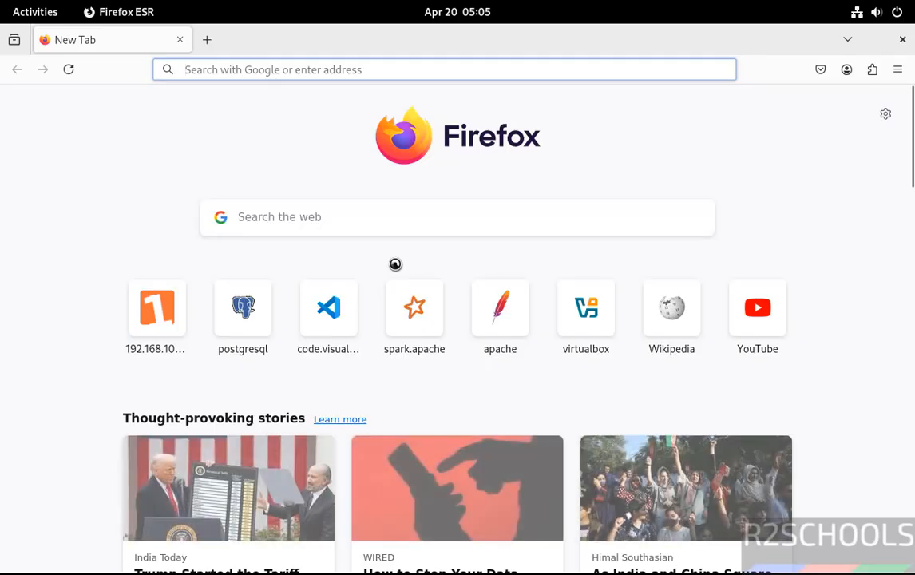
{"action": "type", "text": "do"}
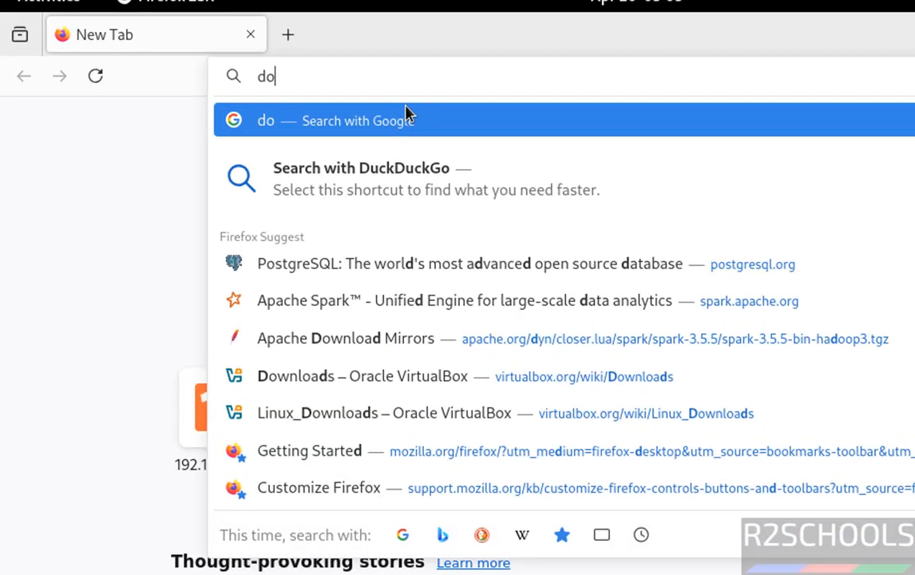
{"action": "type", "text": "cs.do"}
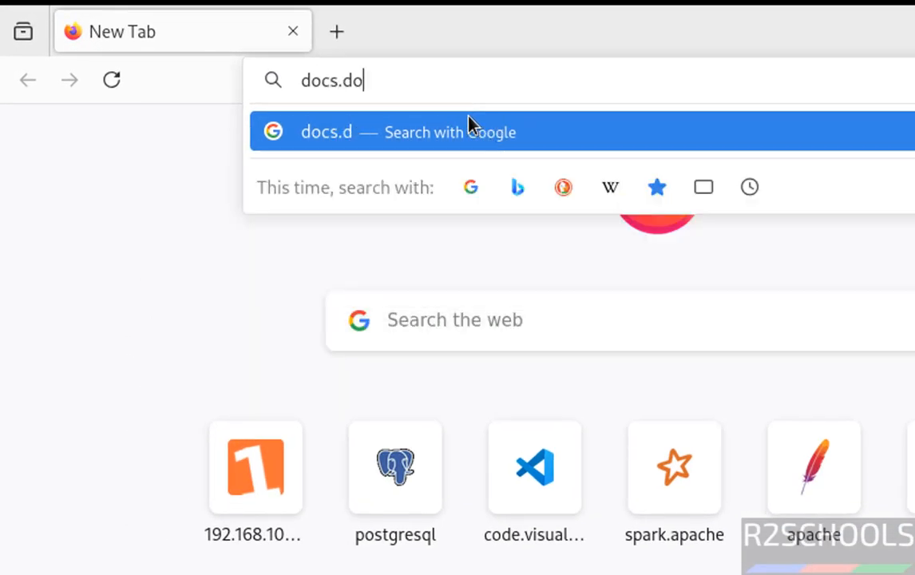
{"action": "key", "text": "Return"}
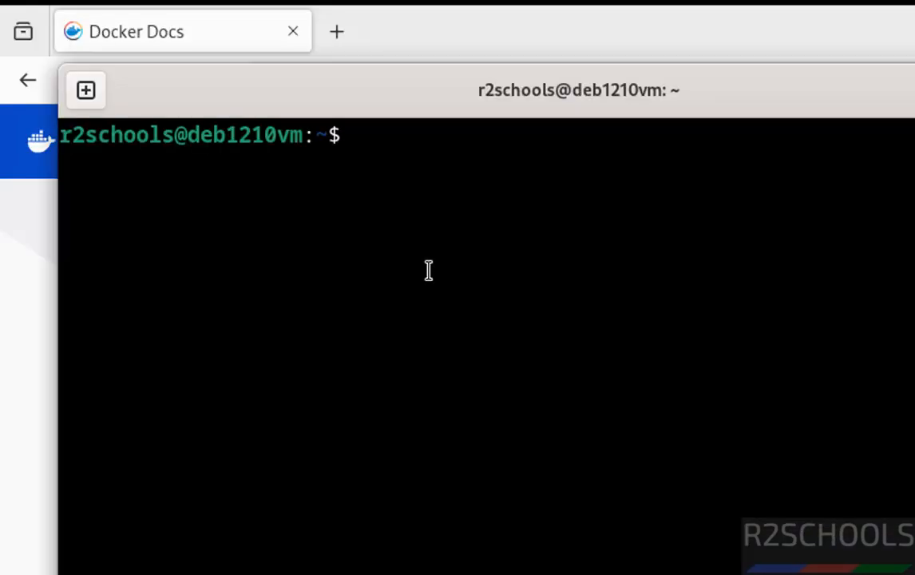
Type 'docker' and bring up the Docker Docs Manuals page
{"action": "type", "text": "docker"}
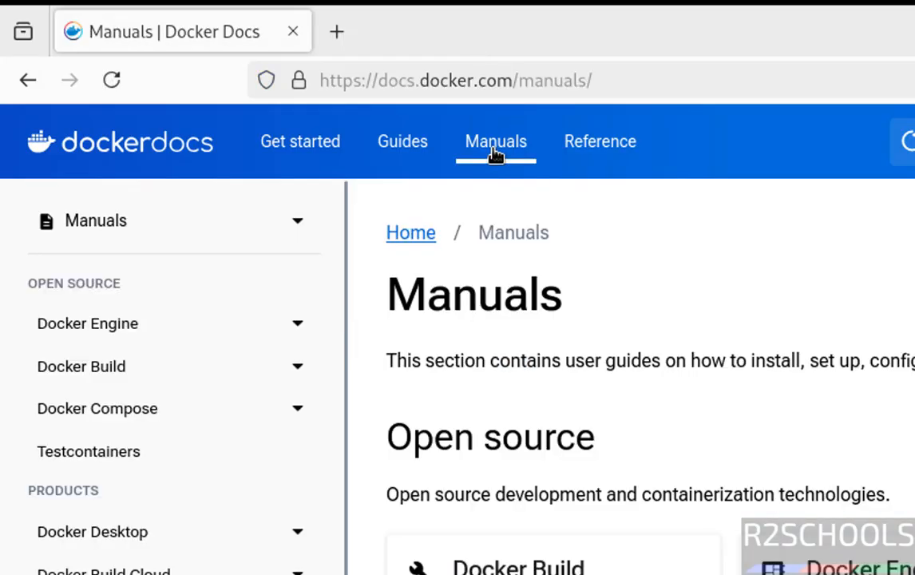
Open Docker Engine > Install > Debian and scroll to 'Uninstall old versions'
{"action": "left_click", "coordinate": [87, 323]}
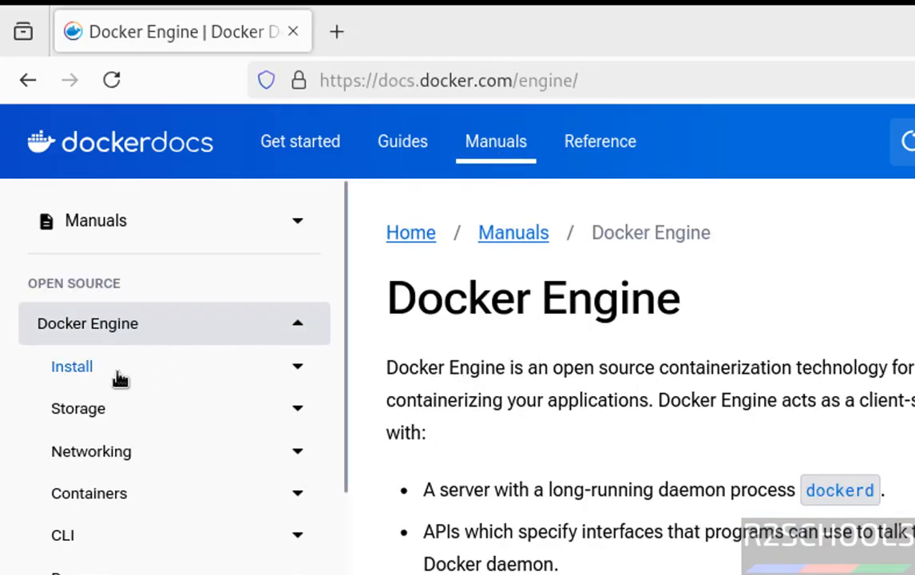
{"action": "left_click", "coordinate": [72, 365]}
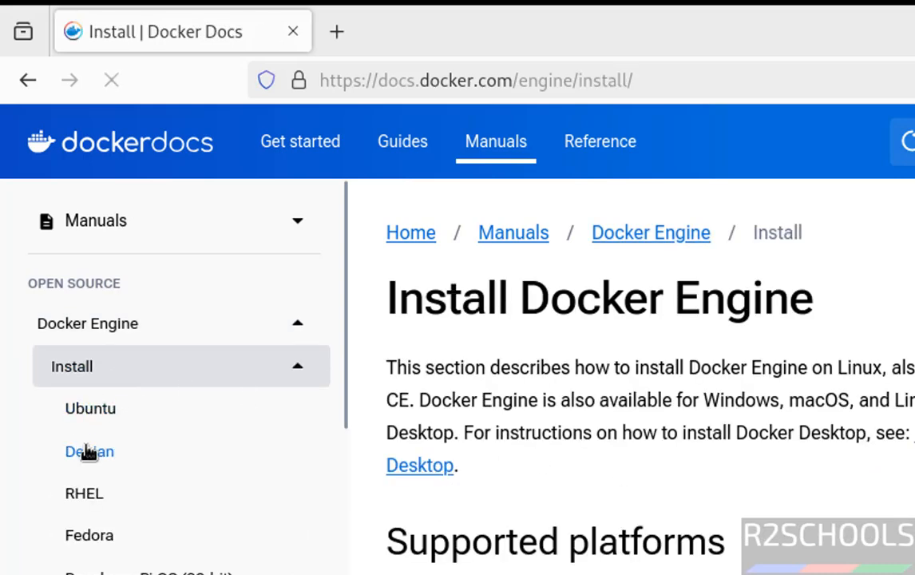
{"action": "left_click", "coordinate": [90, 451]}
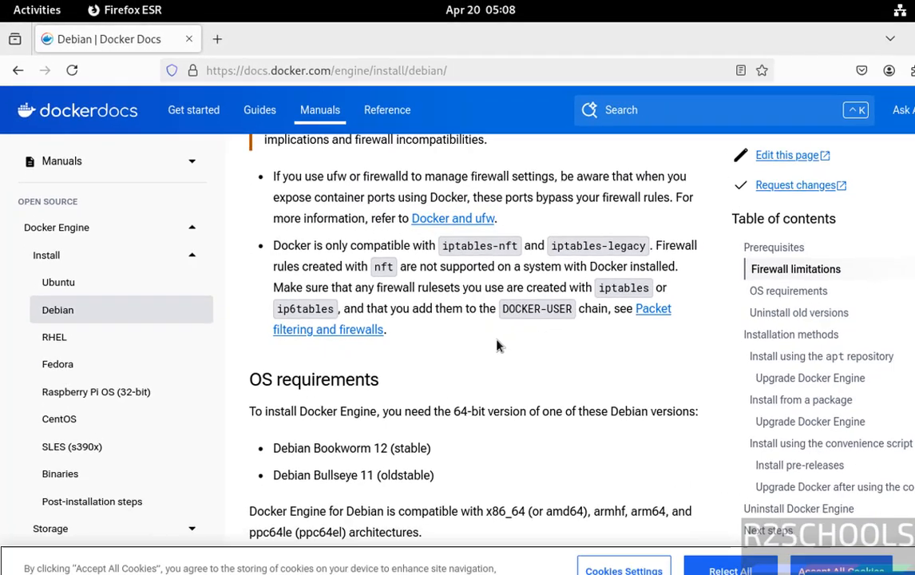
{"action": "scroll", "scroll_direction": "down", "scroll_amount": 3}
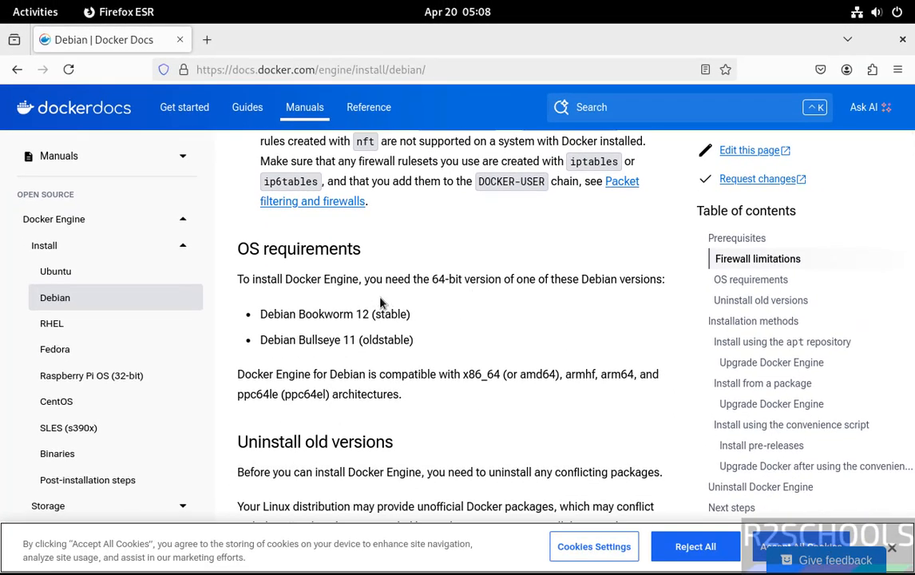
{"action": "mouse_move", "coordinate": [283, 343]}
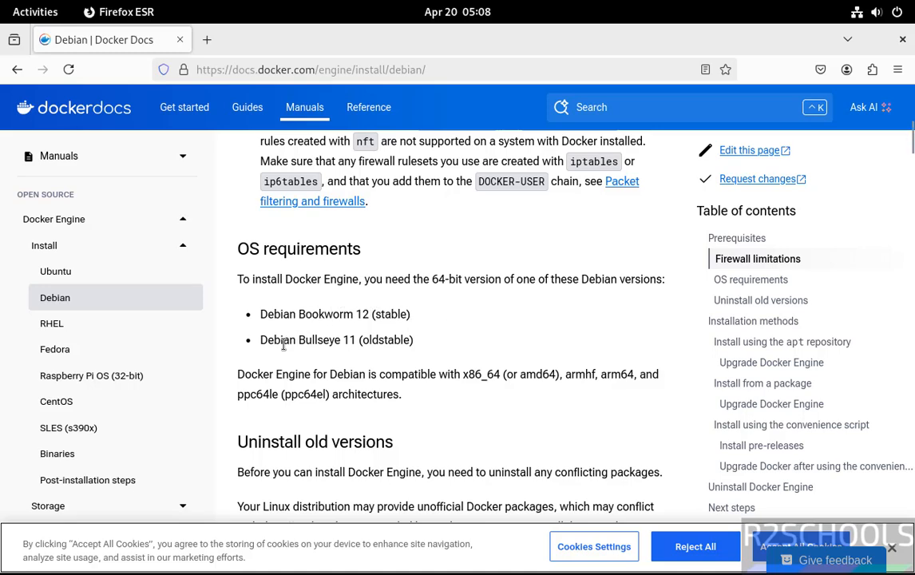
{"action": "scroll", "scroll_direction": "down", "scroll_amount": 3}
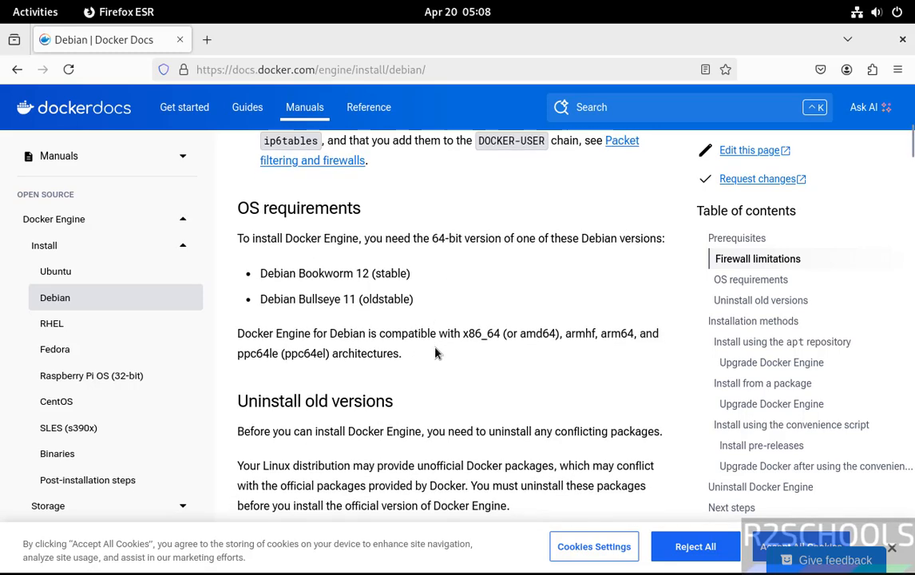
{"action": "scroll", "scroll_direction": "down", "scroll_amount": 3}
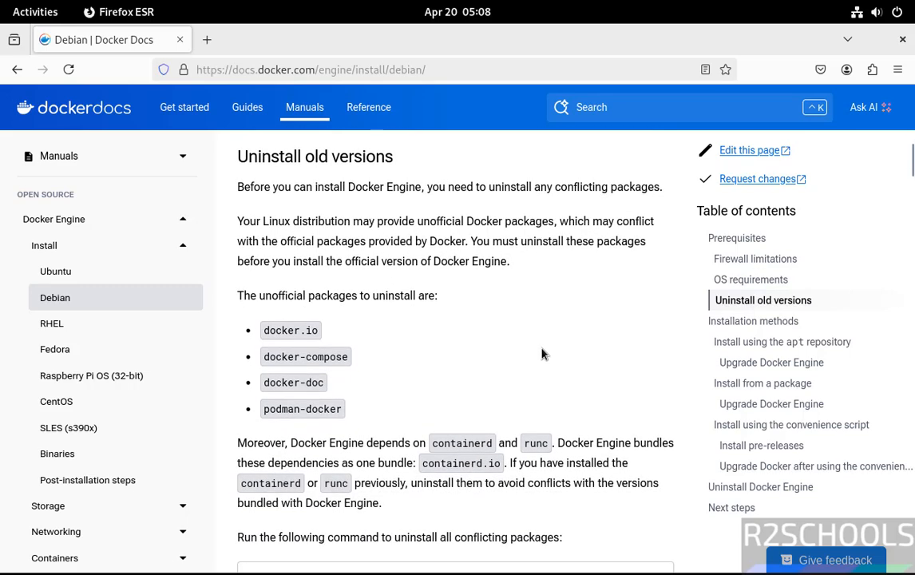
{"action": "scroll", "scroll_direction": "down", "scroll_amount": 3}
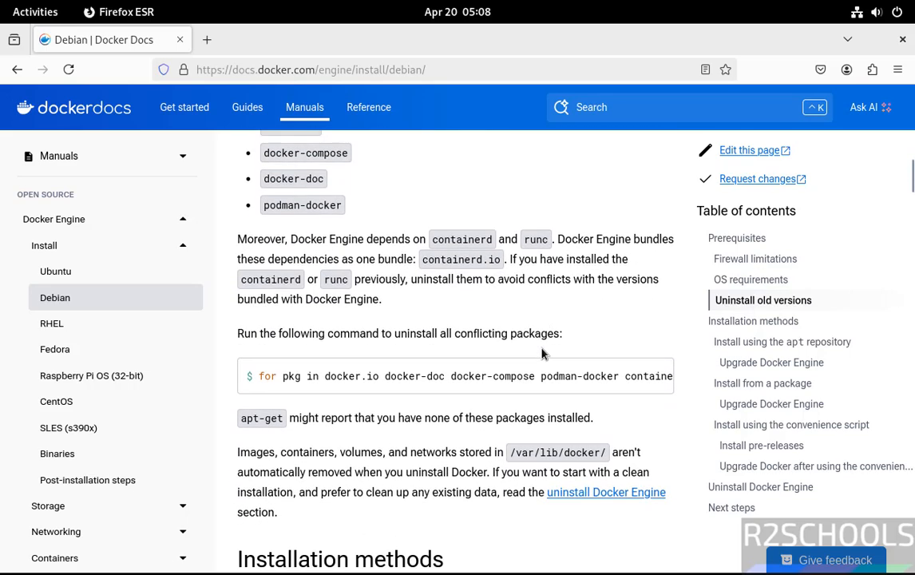
{"action": "scroll", "scroll_direction": "down", "scroll_amount": 3}
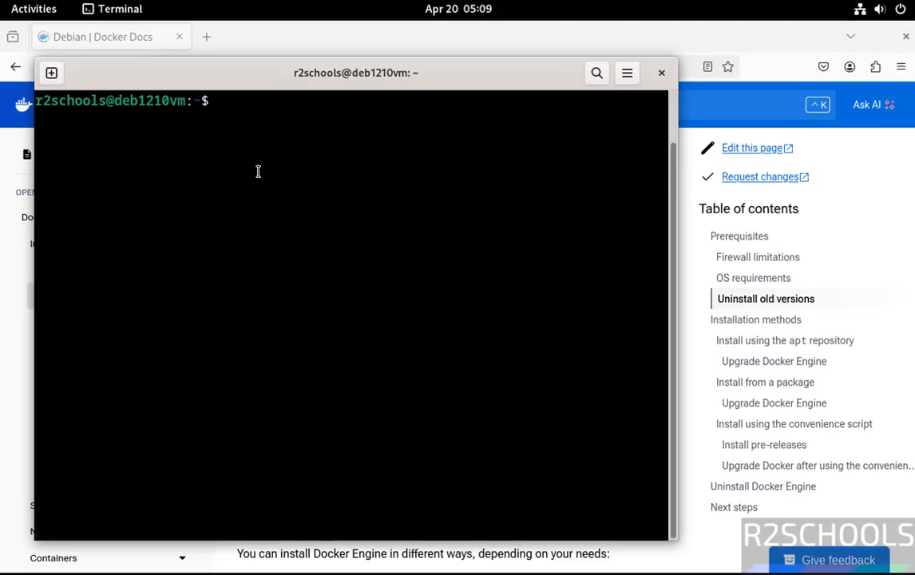
Run the sudo apt-get remove loop; docker.io, podman-docker, containerd and others aren't installed
{"action": "key", "text": "Return"}
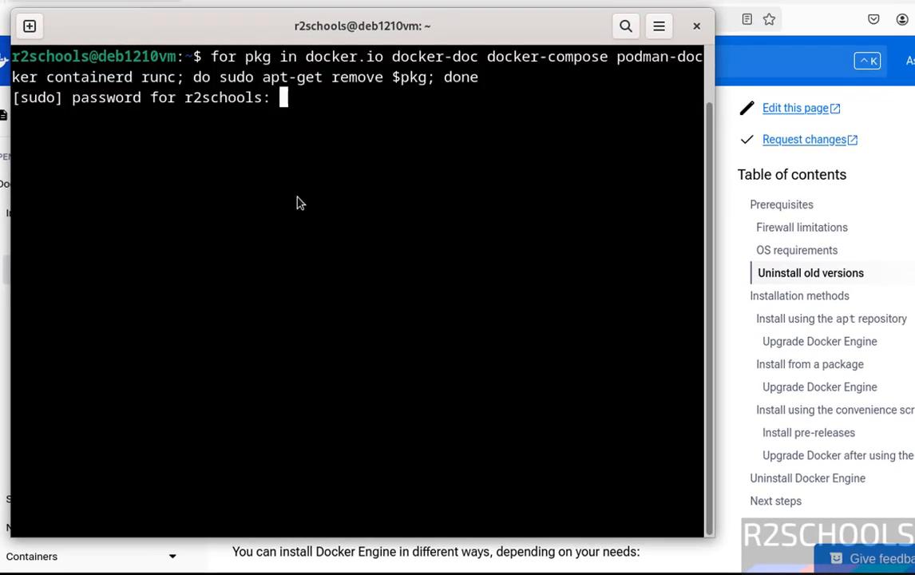
{"action": "key", "text": "Return"}
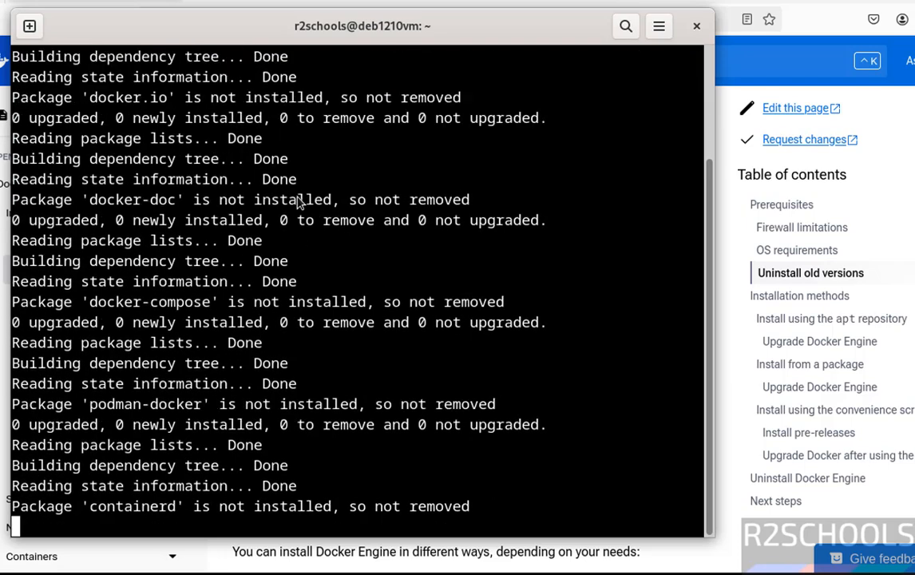
{"action": "scroll", "scroll_direction": "down", "scroll_amount": 3}
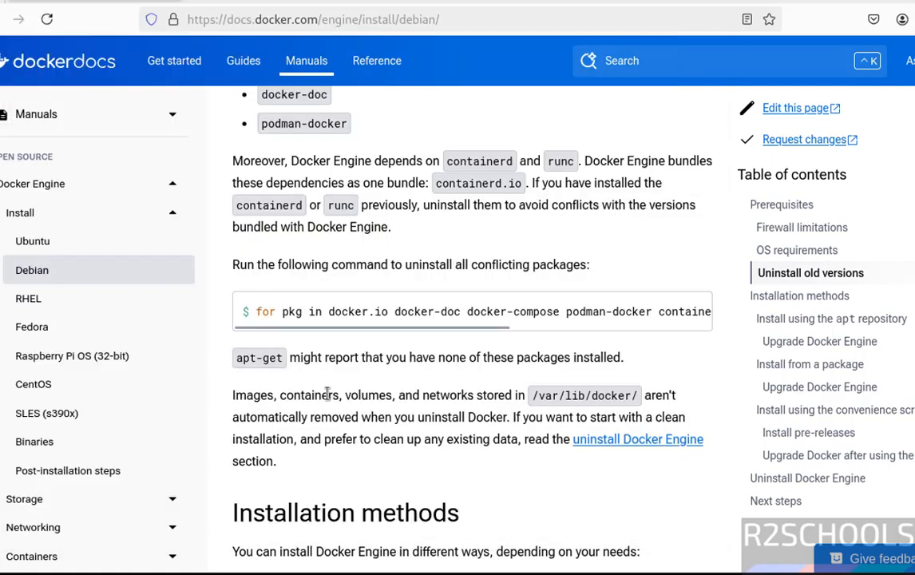
Scroll the Debian guide to step 1 of 'Install using the apt repository'
{"action": "scroll", "scroll_direction": "down", "scroll_amount": 3}
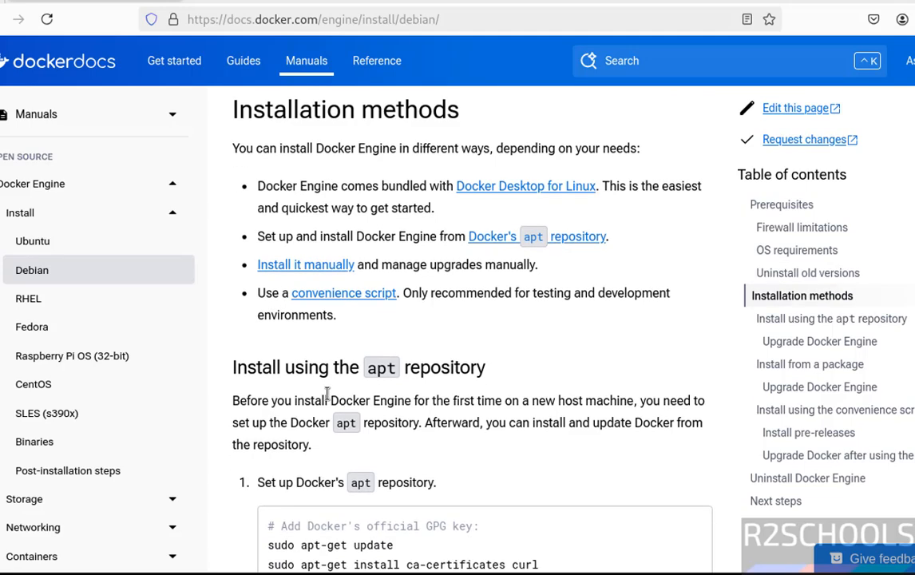
{"action": "mouse_move", "coordinate": [314, 389]}
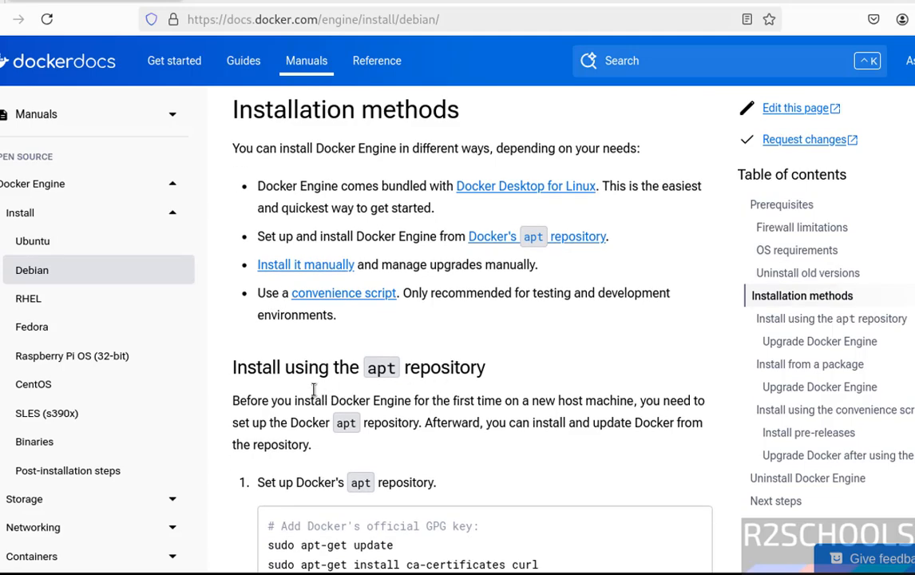
{"action": "scroll", "scroll_direction": "down", "scroll_amount": 3}
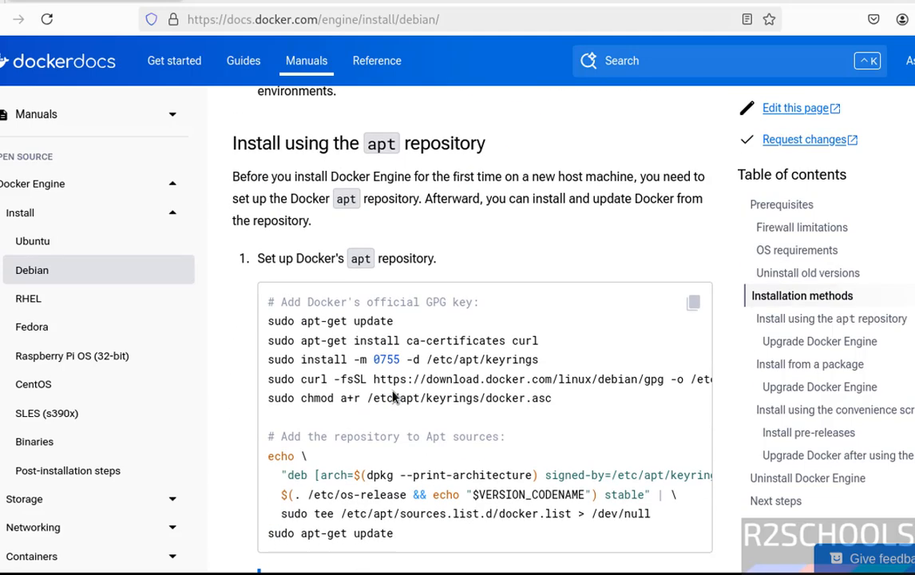
{"action": "scroll", "scroll_direction": "down", "scroll_amount": 3}
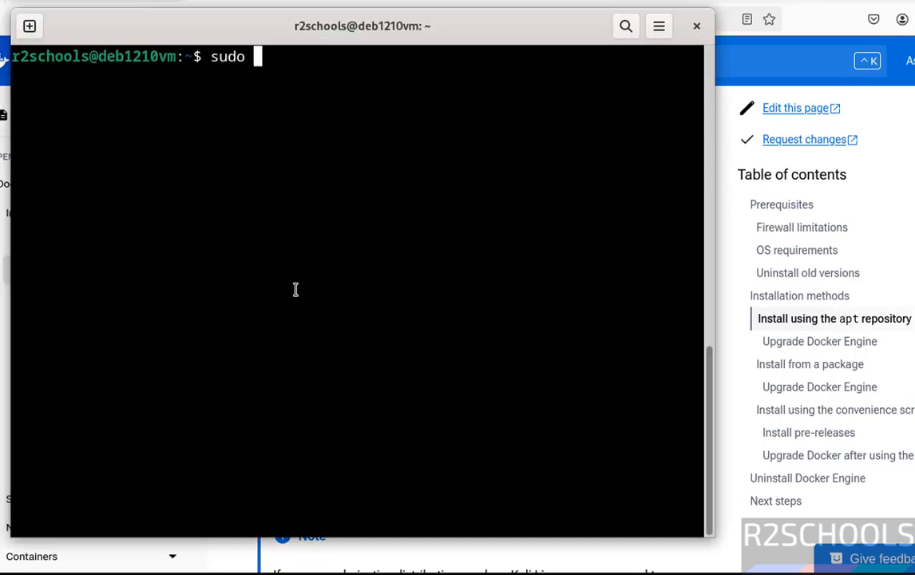
Run the apt-get update and prerequisite install commands from the docs
{"action": "type", "text": "apt-ge"}
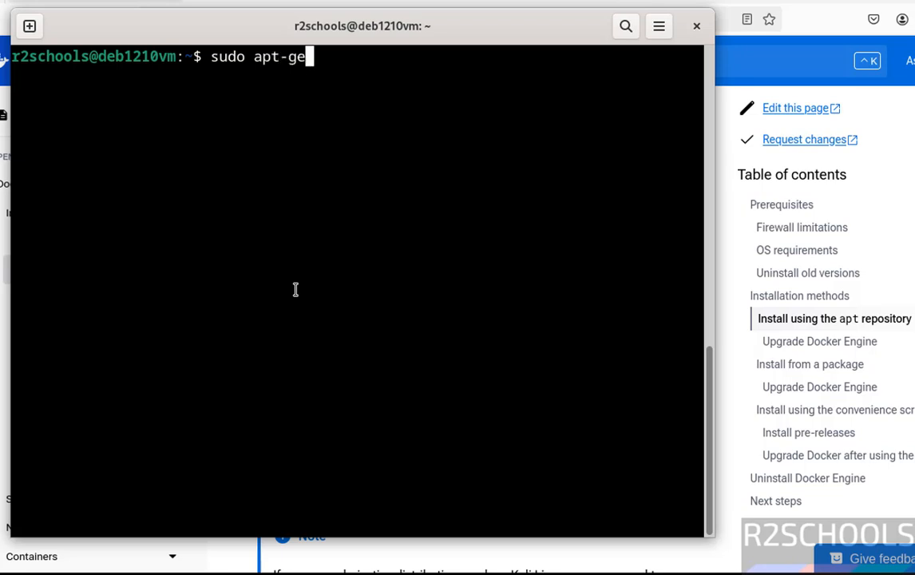
{"action": "key", "text": "Return"}
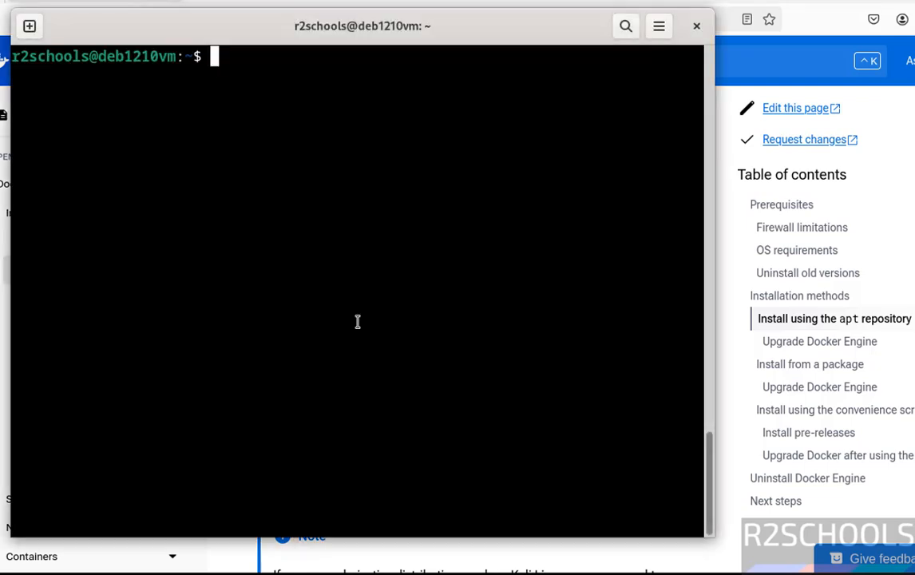
{"action": "key", "text": "Return"}
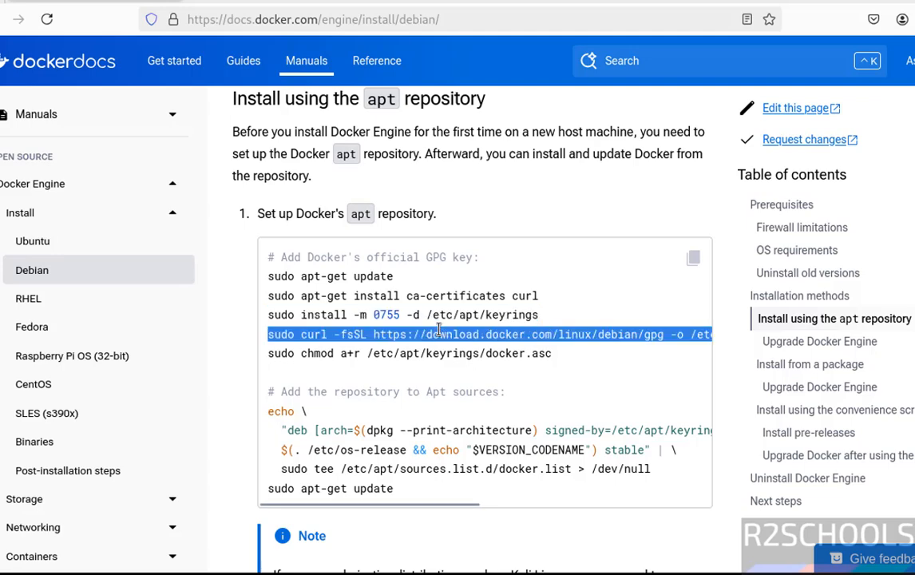
Save Docker's GPG key, add the docker.list apt source, and refresh apt
{"action": "right_click", "coordinate": [351, 240]}
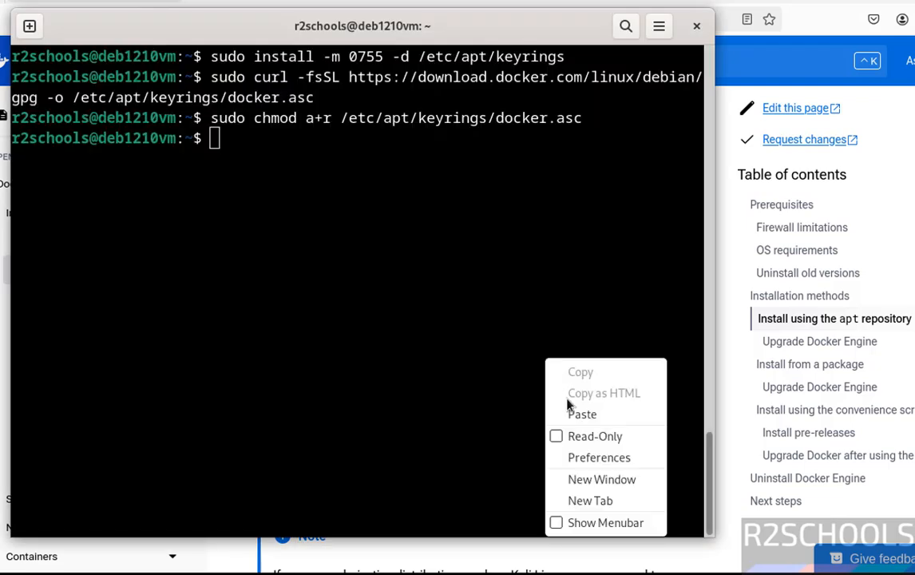
{"action": "left_click", "coordinate": [583, 414]}
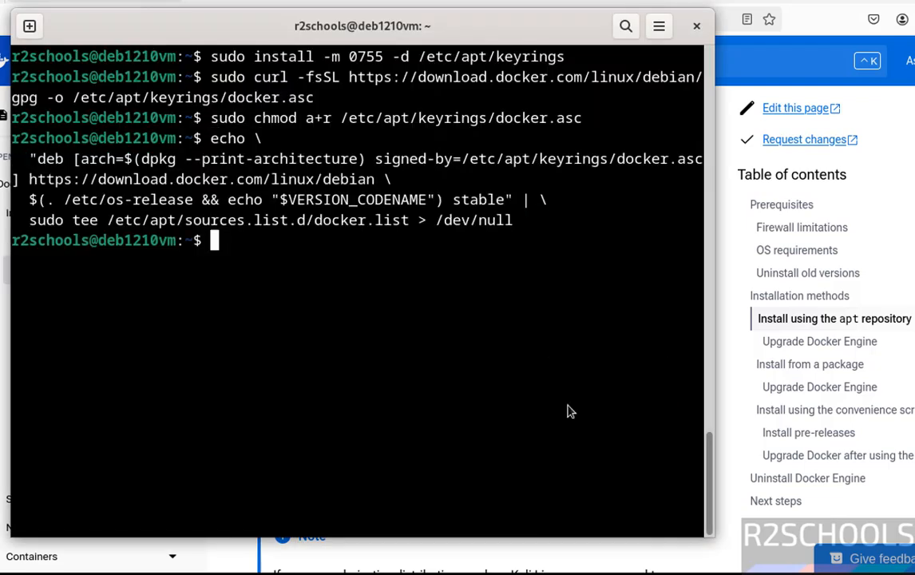
{"action": "mouse_move", "coordinate": [549, 422]}
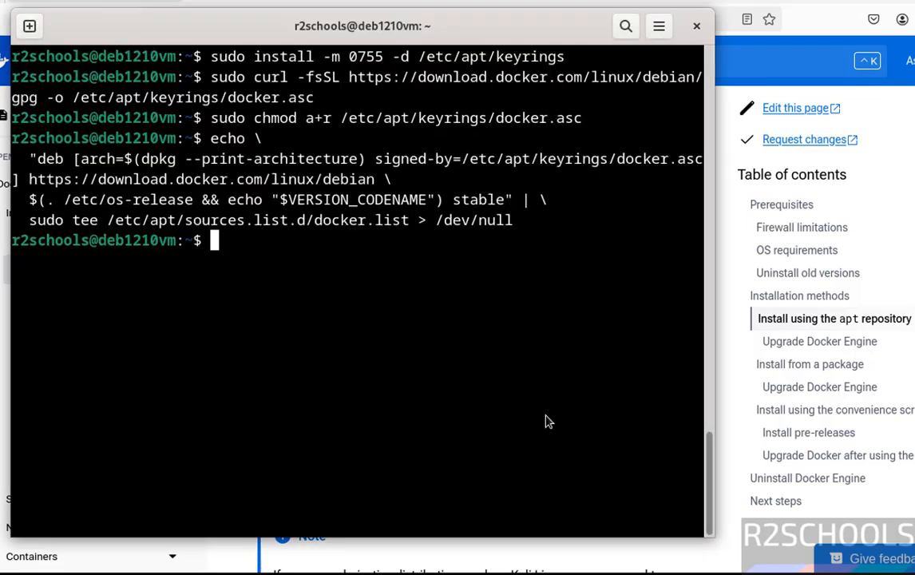
{"action": "type", "text": "sudo apt-"}
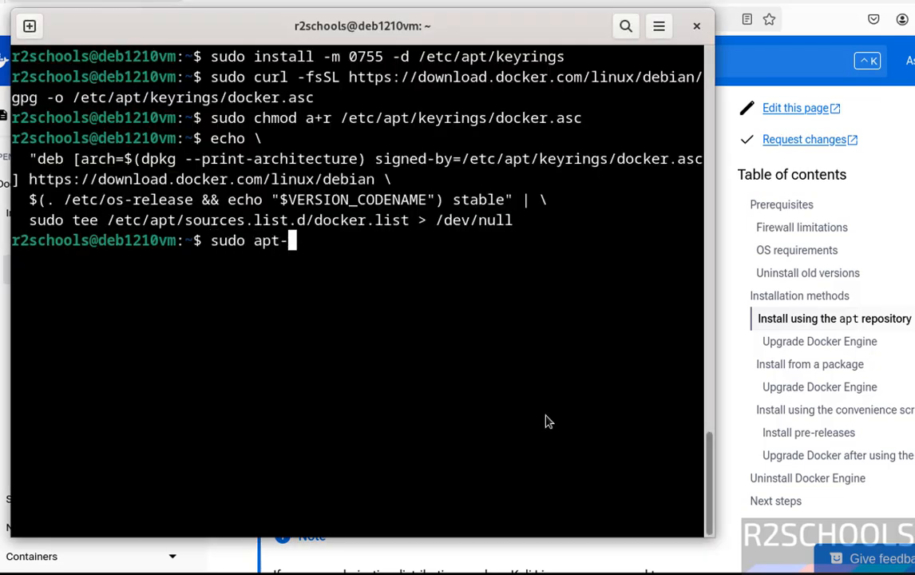
{"action": "key", "text": "Return"}
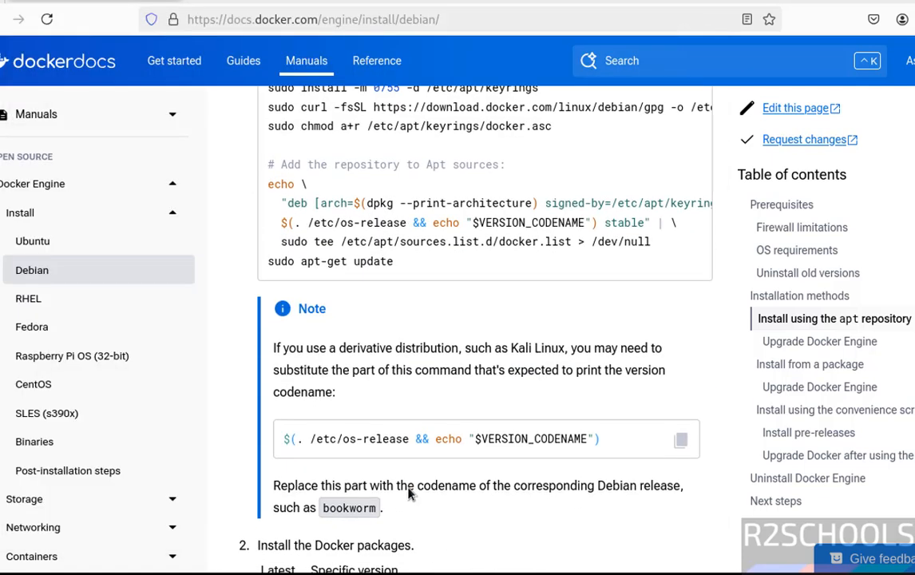
Review step 2 'Install the Docker packages' under Specific version, then return to Latest
{"action": "scroll", "scroll_direction": "down", "scroll_amount": 3}
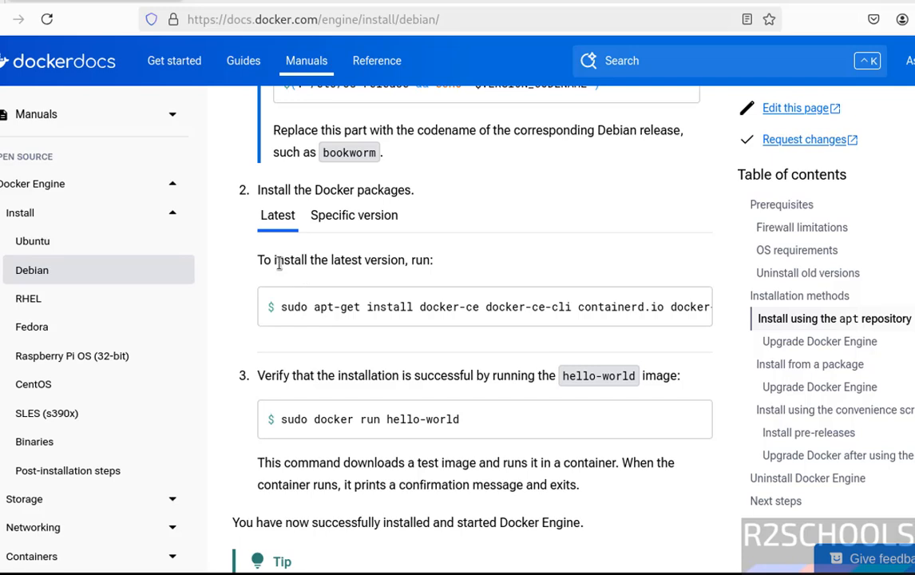
{"action": "mouse_move", "coordinate": [311, 300]}
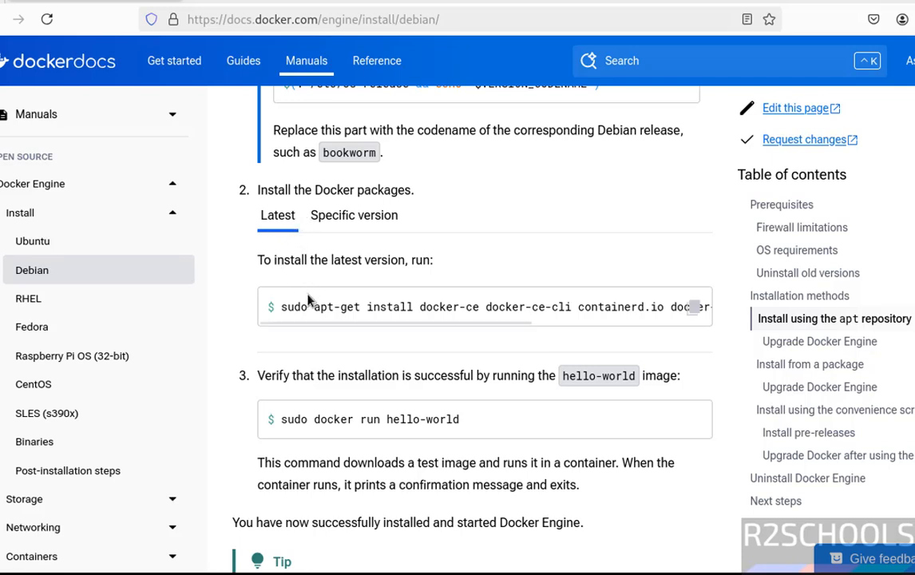
{"action": "double_click", "coordinate": [293, 306]}
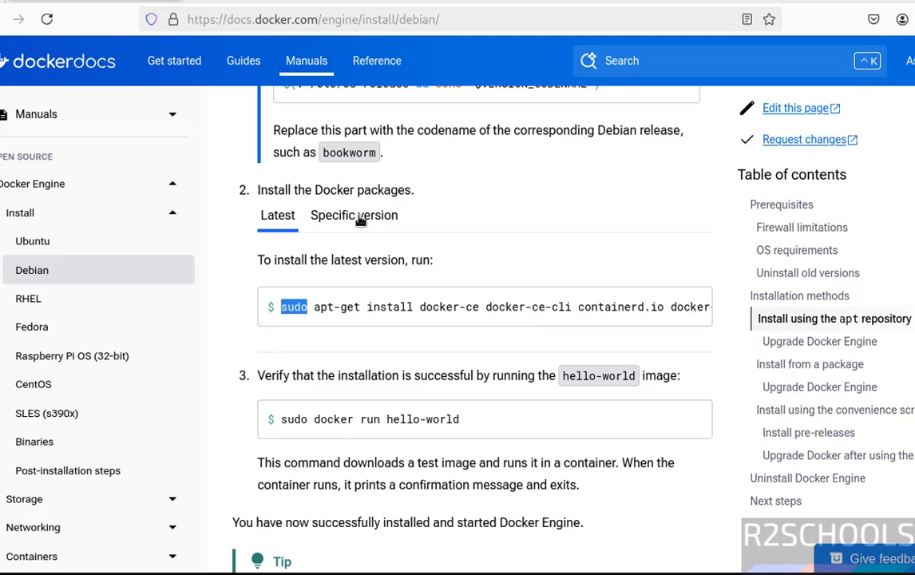
{"action": "left_click", "coordinate": [354, 215]}
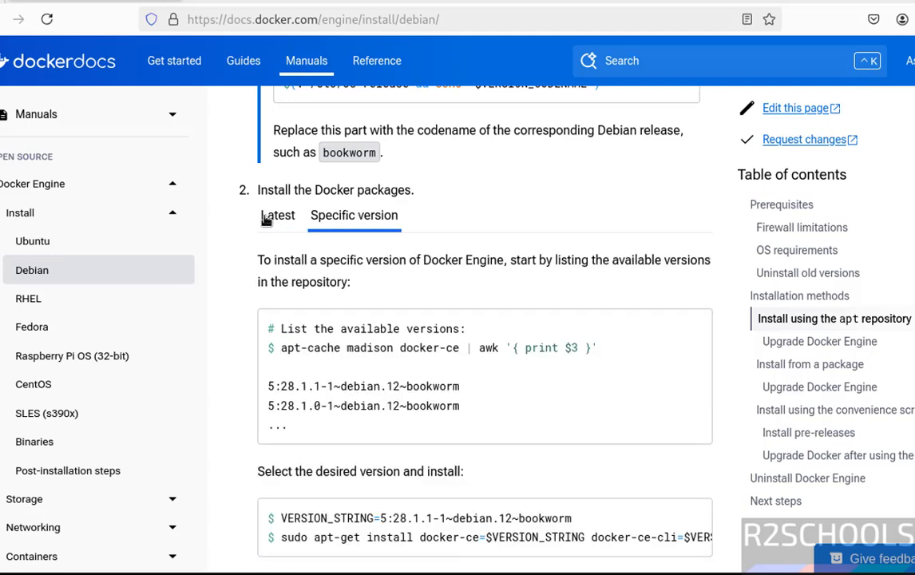
{"action": "left_click", "coordinate": [277, 214]}
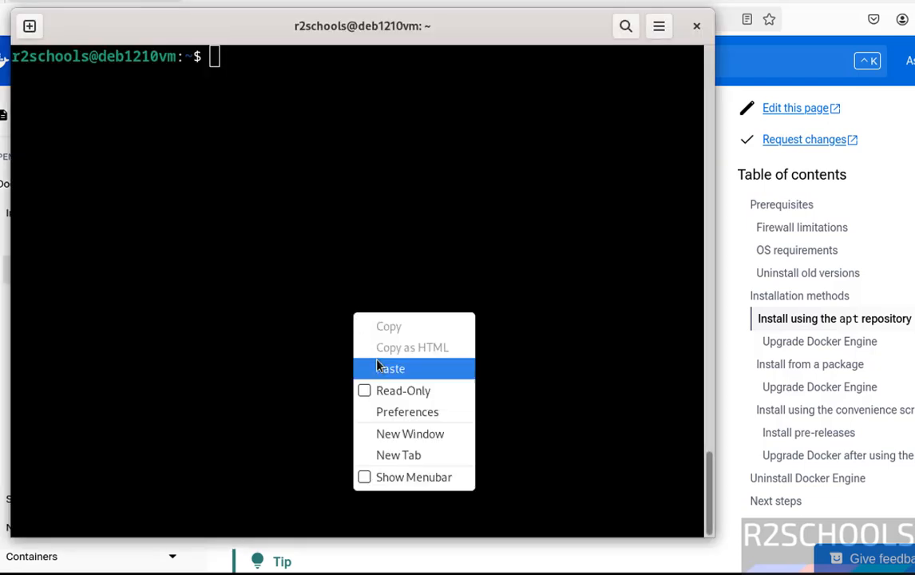
Paste the apt-get install command for the Docker packages and confirm with y
{"action": "left_click", "coordinate": [392, 368]}
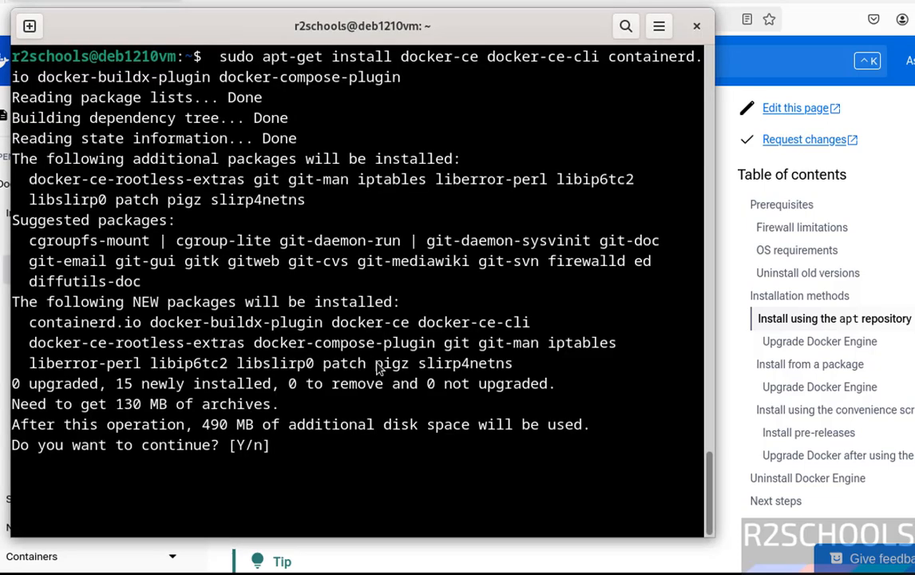
{"action": "type", "text": "y"}
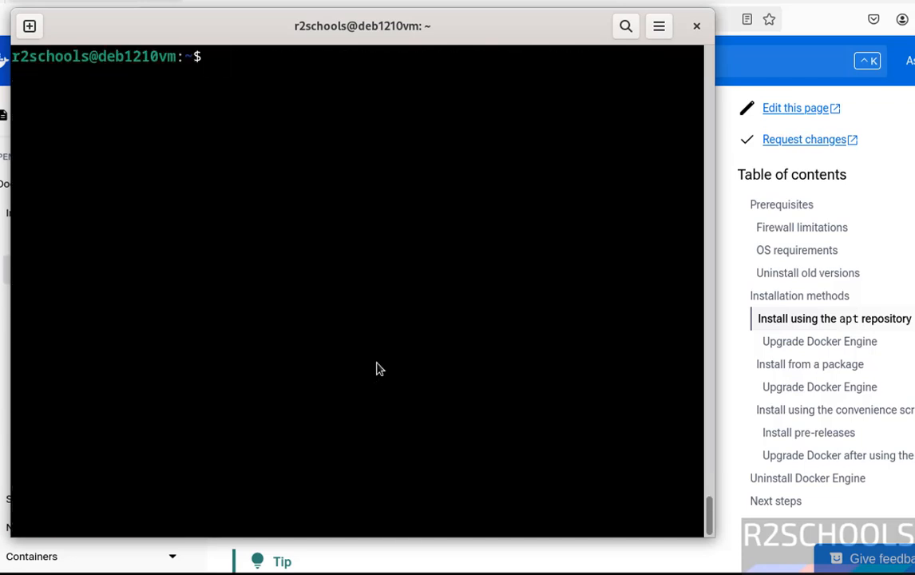
{"action": "type", "text": "docker"}
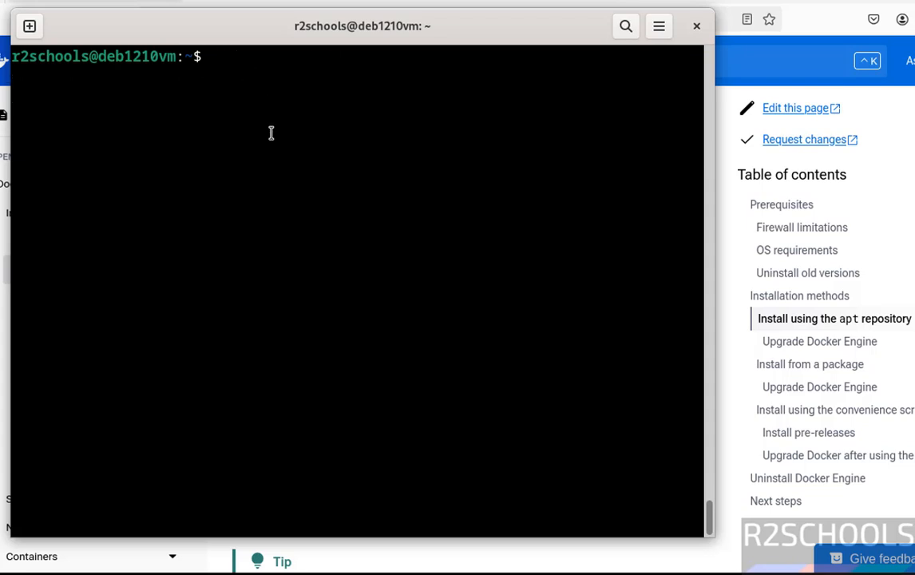
Confirm with 'sudo systemctl status docker' that the service is active, then quit
{"action": "type", "text": "sudo"}
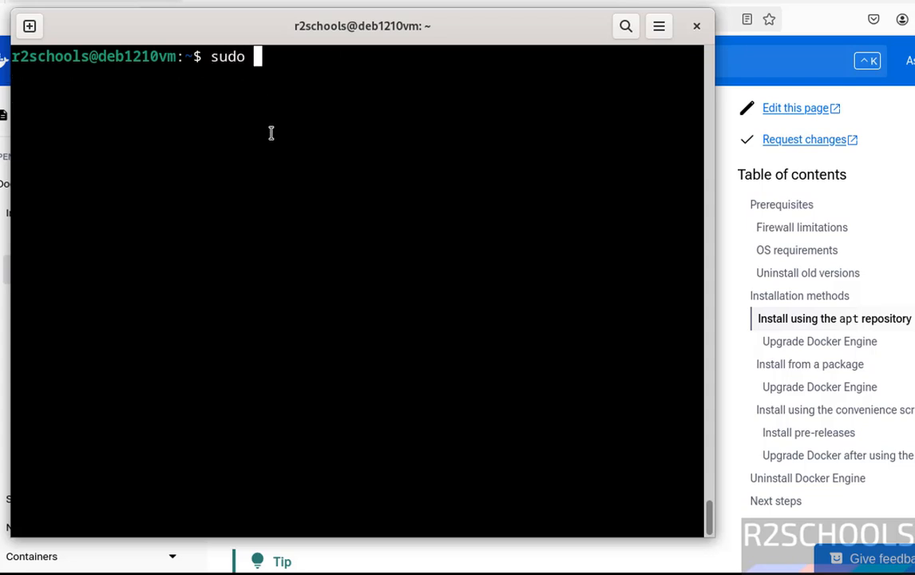
{"action": "type", "text": "systemctl"}
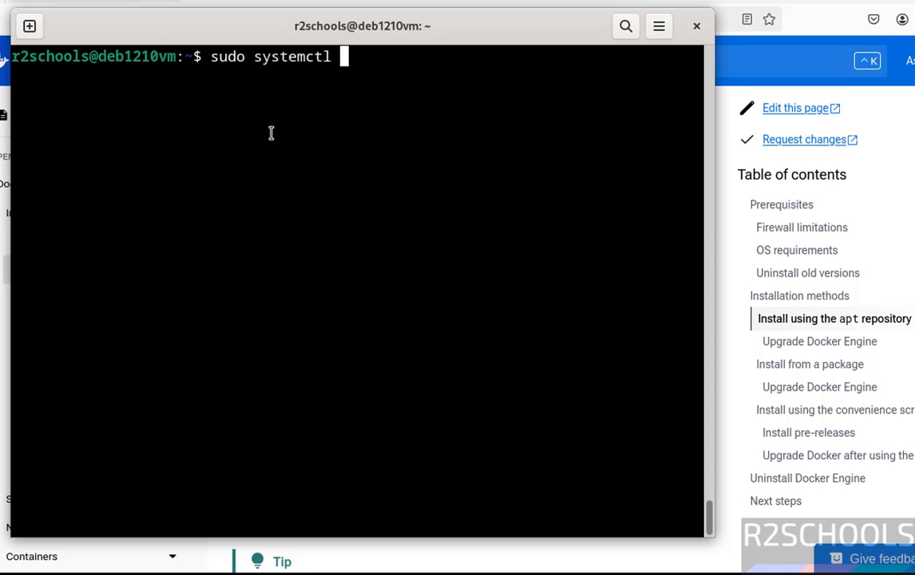
{"action": "type", "text": "status d"}
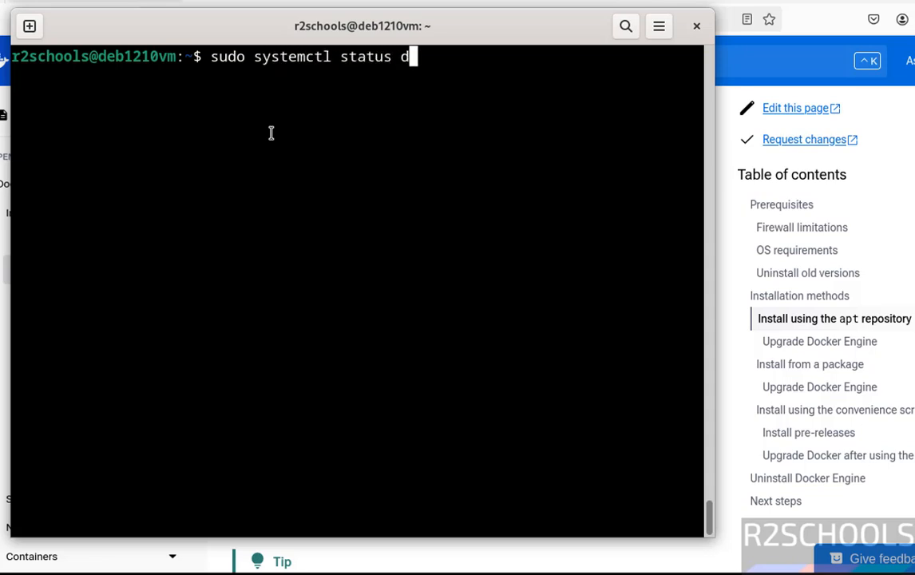
{"action": "key", "text": "Return"}
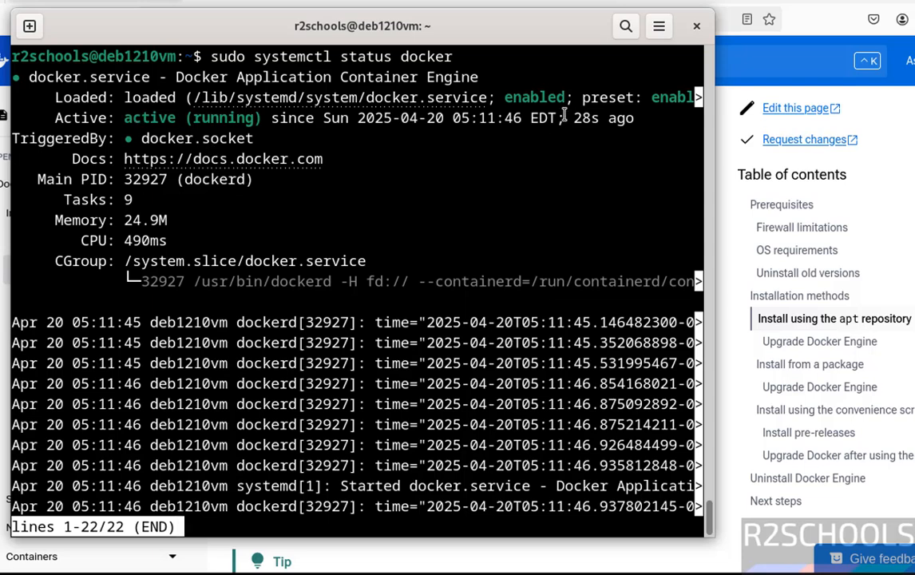
{"action": "key", "text": "q"}
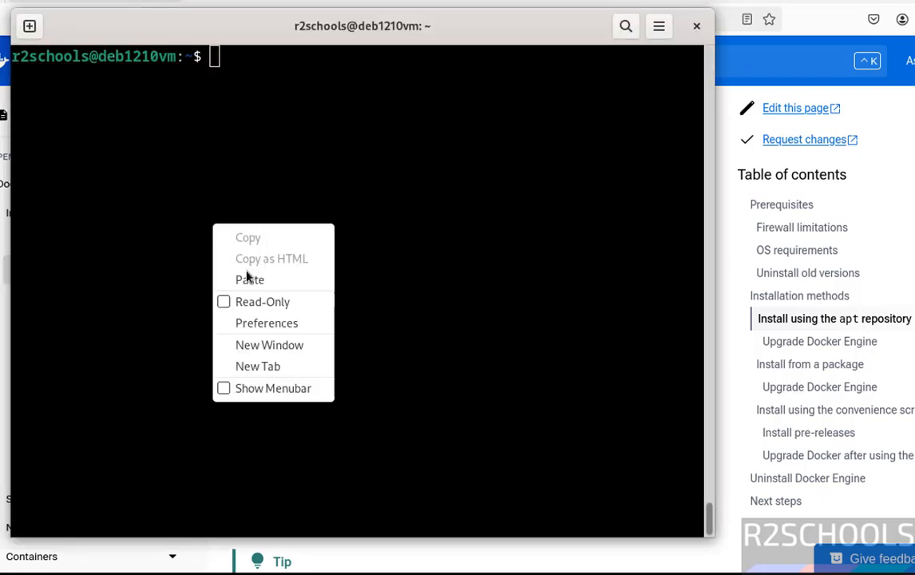
Run 'docker version' (permission denied), then 'sudo docker version' showing 28.1.1
{"action": "left_click", "coordinate": [249, 280]}
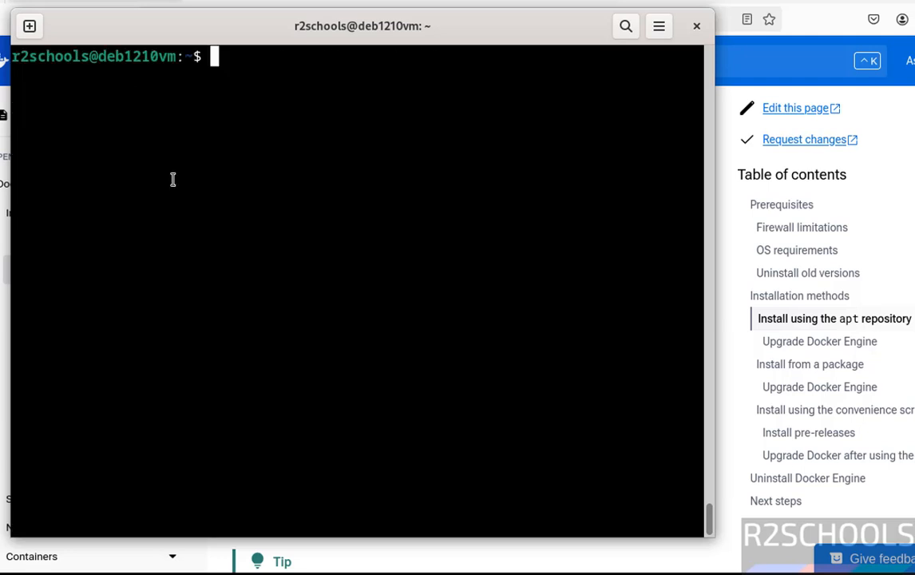
{"action": "type", "text": "docker ver"}
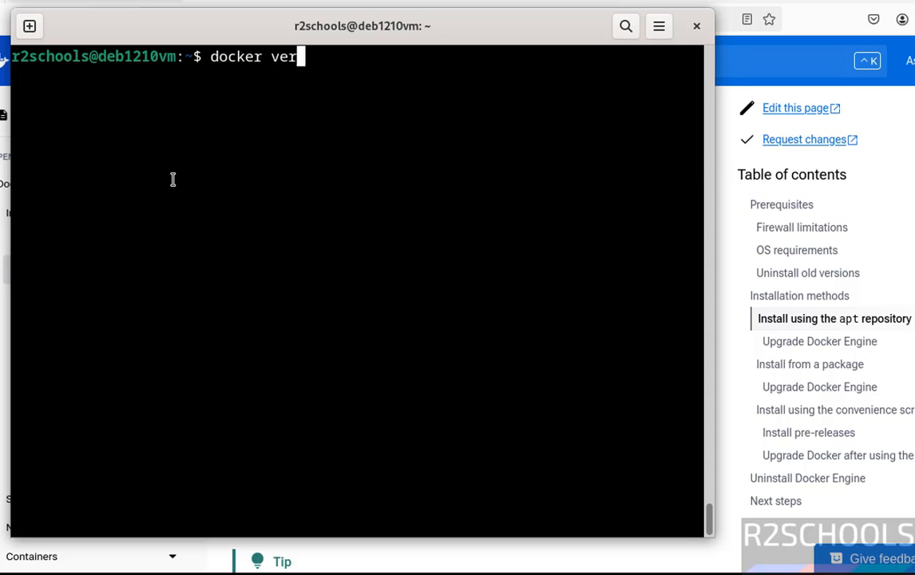
{"action": "key", "text": "Return"}
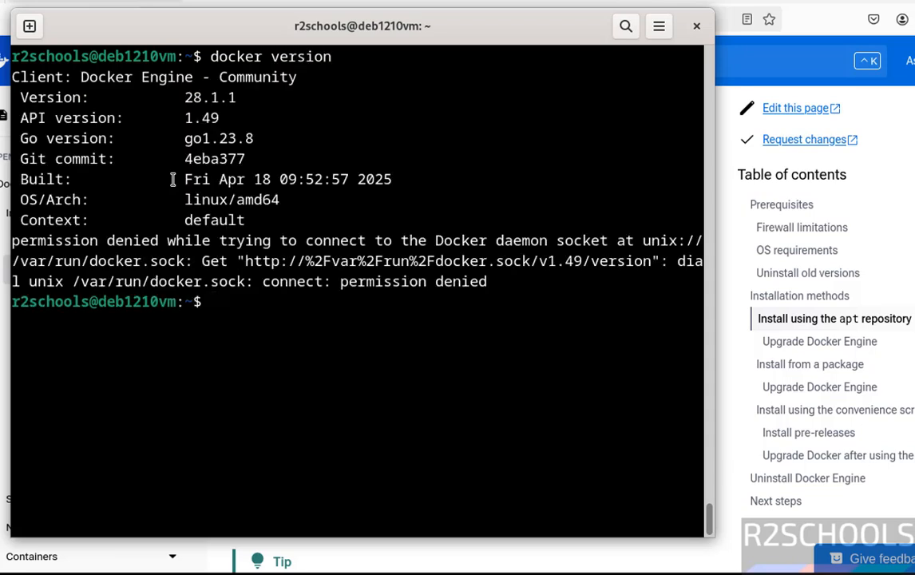
{"action": "mouse_move", "coordinate": [271, 311]}
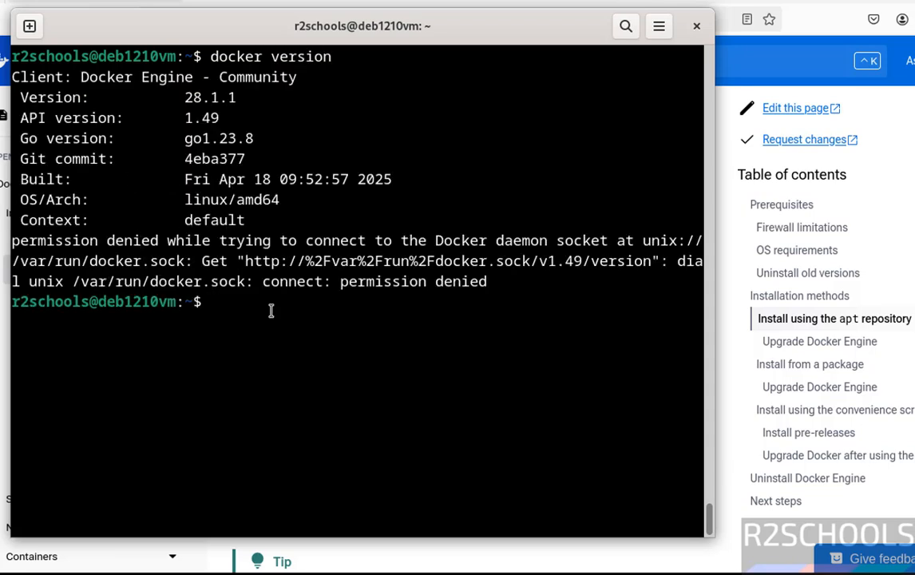
{"action": "type", "text": "sudo docker"}
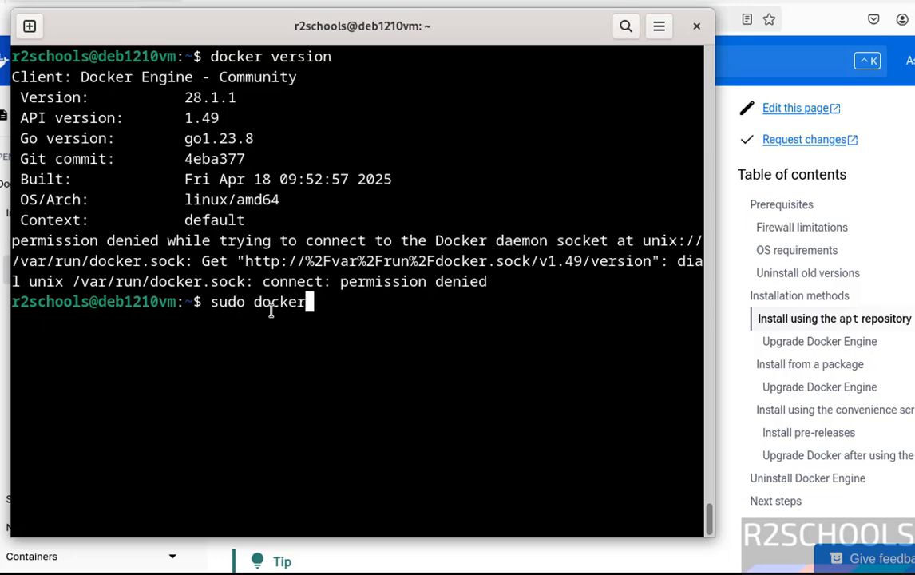
{"action": "key", "text": "Return"}
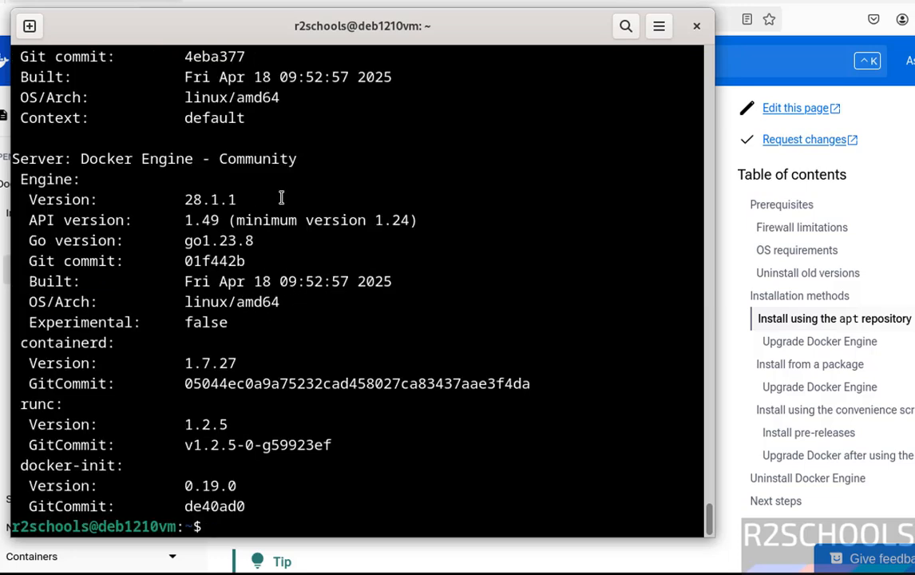
{"action": "mouse_move", "coordinate": [424, 458]}
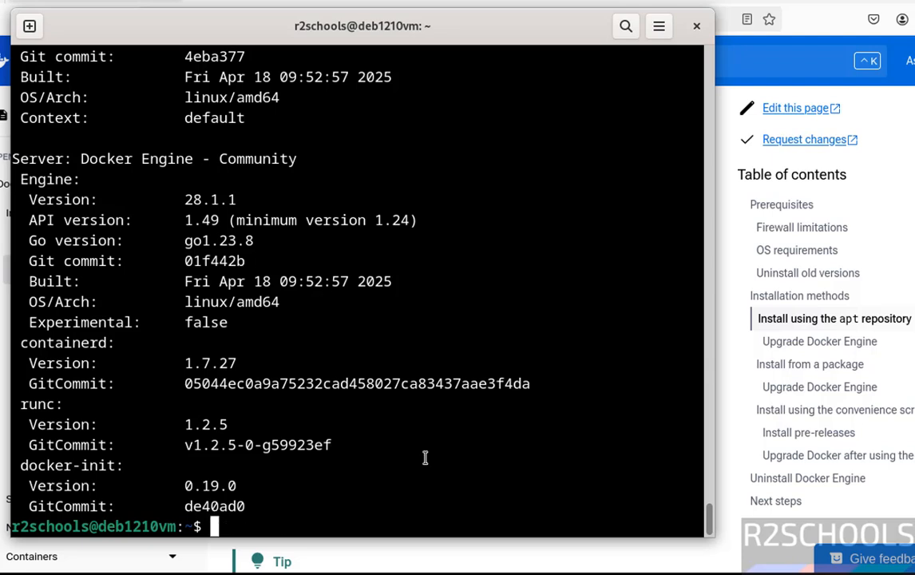
Run 'sudo usermod -aG docker $USER', then rerun docker version, still denied
{"action": "type", "text": "sudo"}
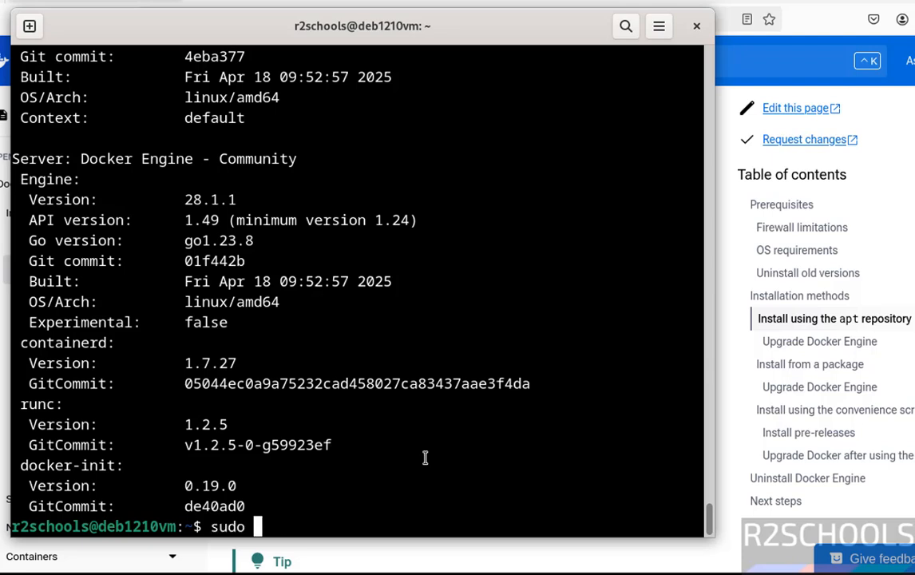
{"action": "type", "text": "usermod"}
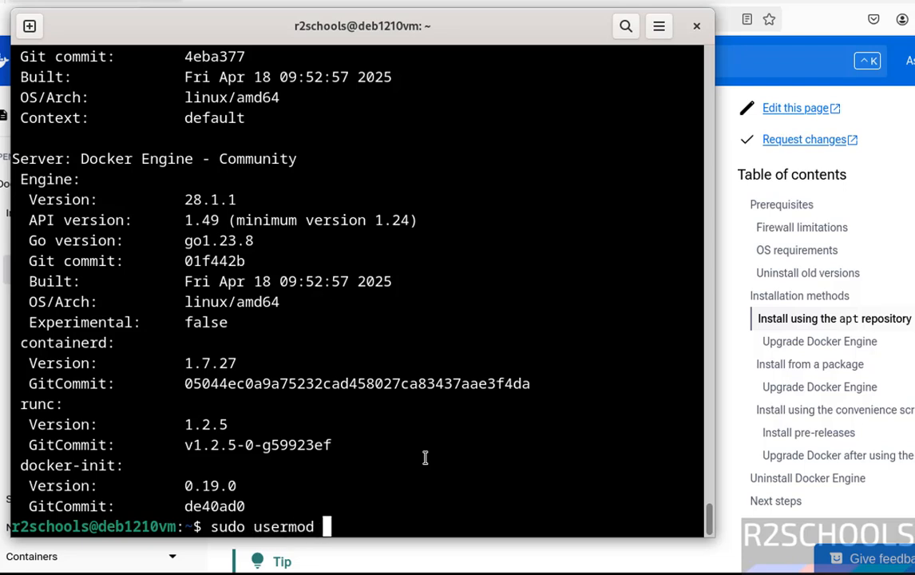
{"action": "type", "text": "-aG"}
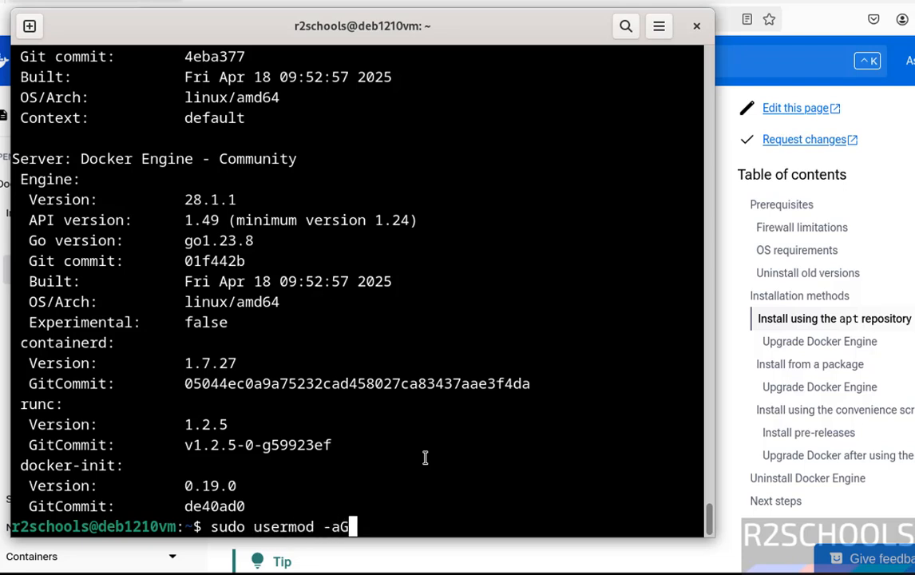
{"action": "type", "text": "odcker"}
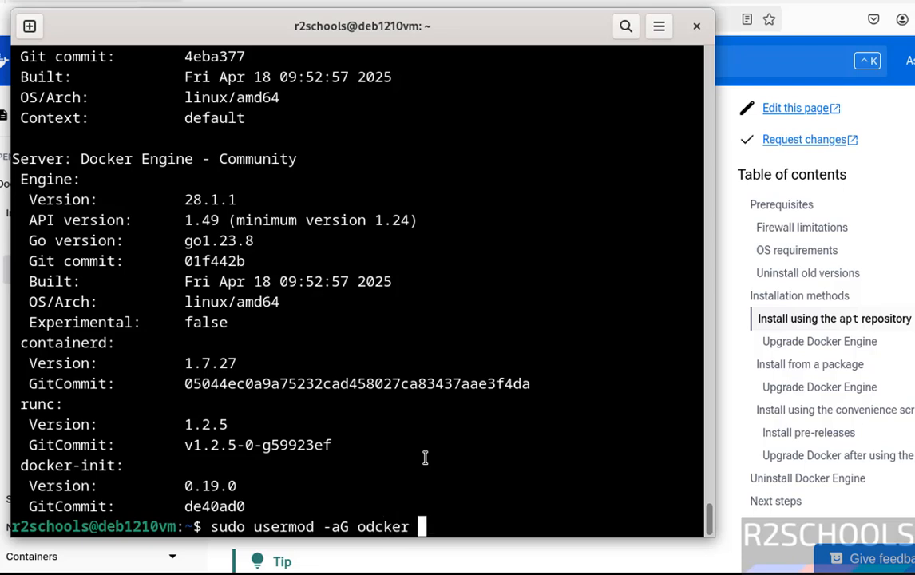
{"action": "type", "text": "$"}
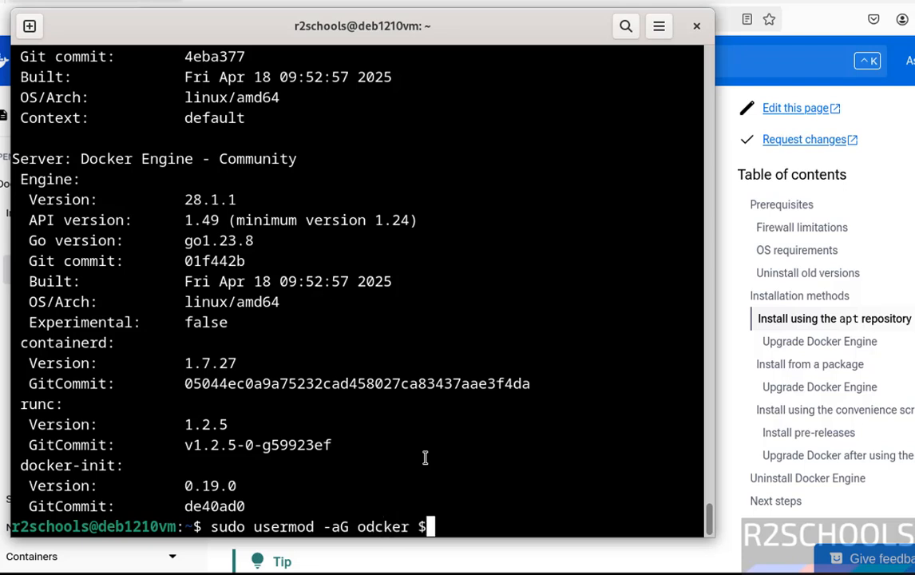
{"action": "type", "text": "USER"}
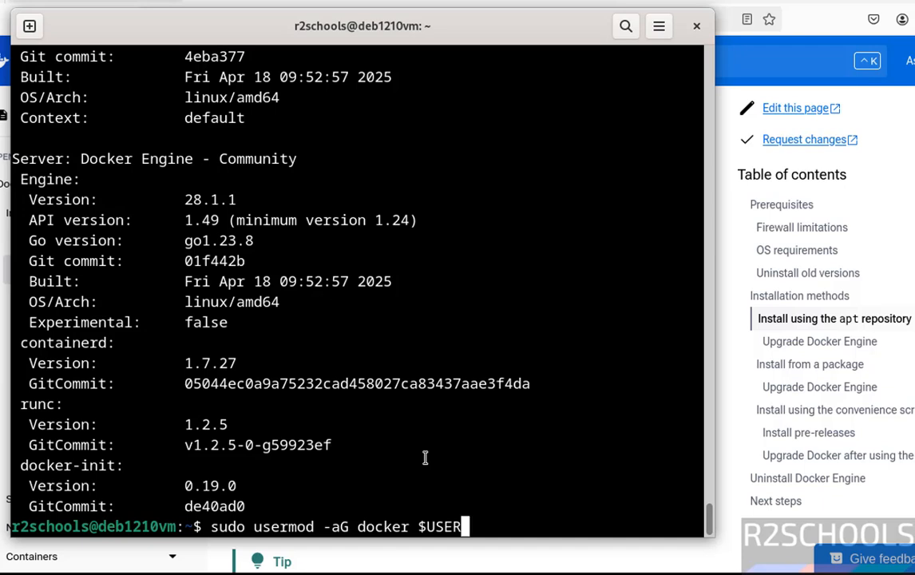
{"action": "key", "text": "Return"}
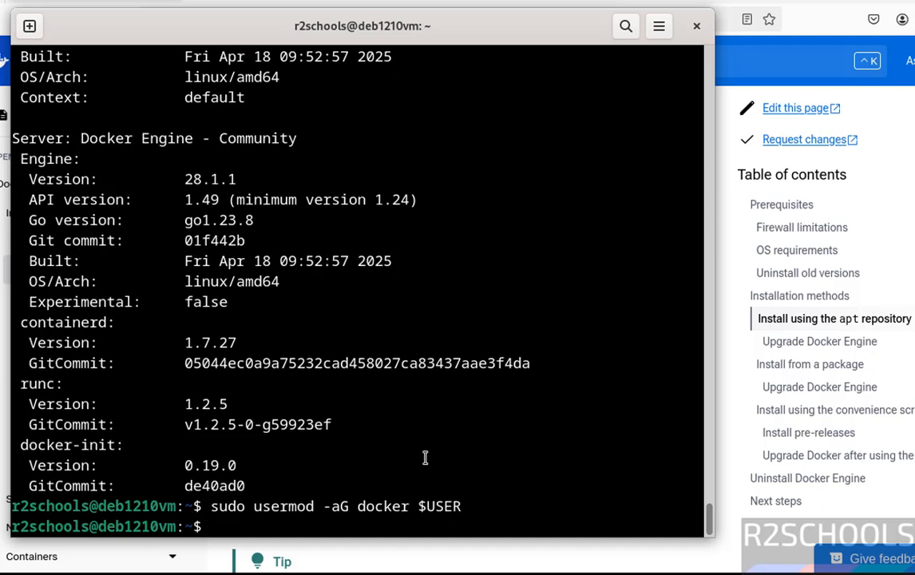
{"action": "type", "text": "sudo docker version"}
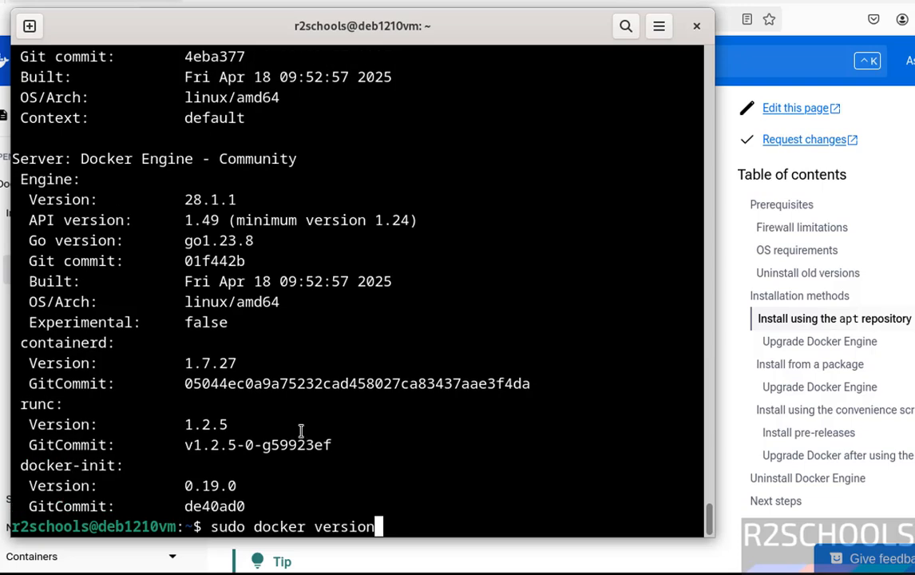
{"action": "key", "text": "Return"}
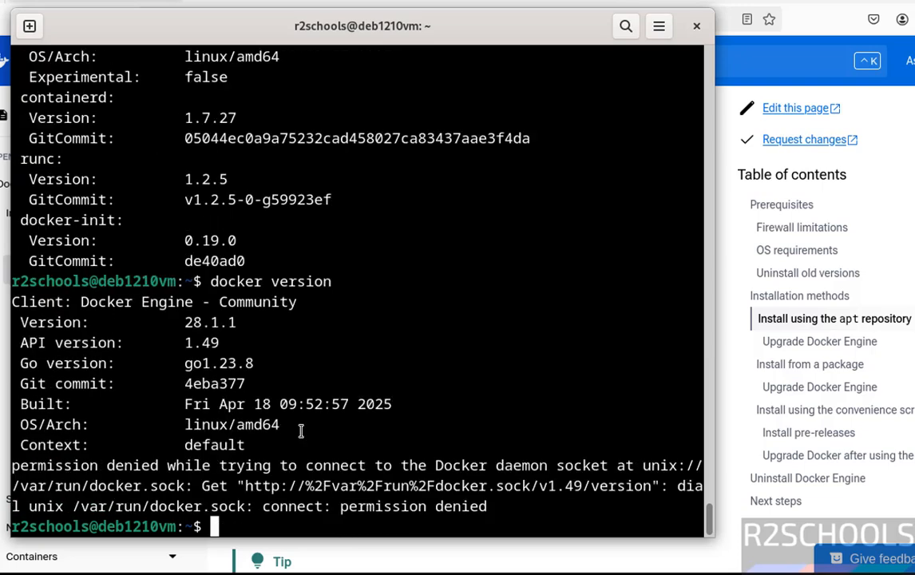